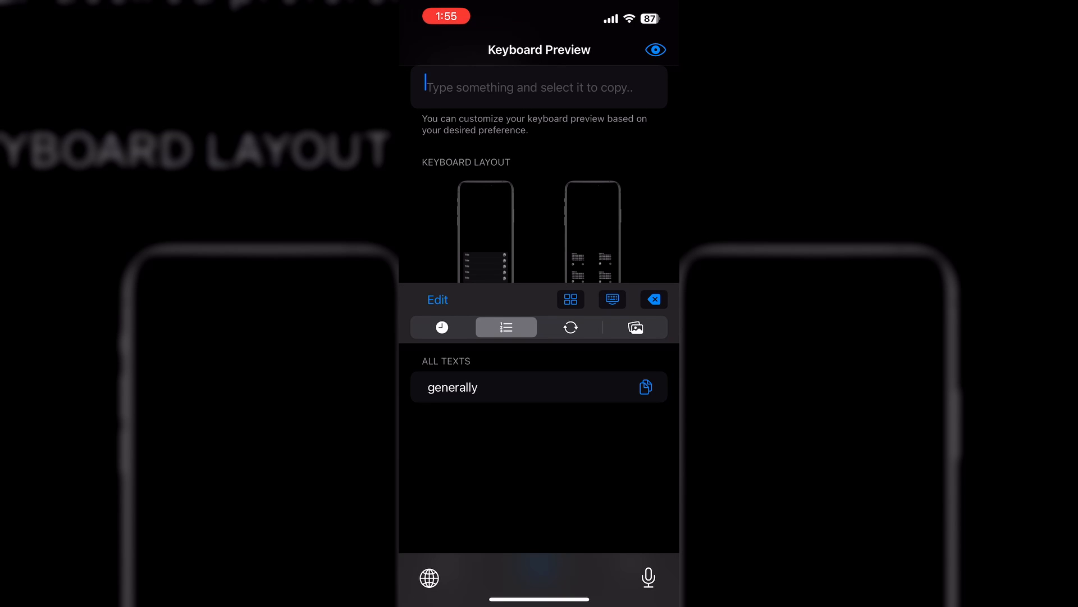
Step: Switch the Clipboard keyboard history from the 'generally' text list to the empty images tab
click(634, 326)
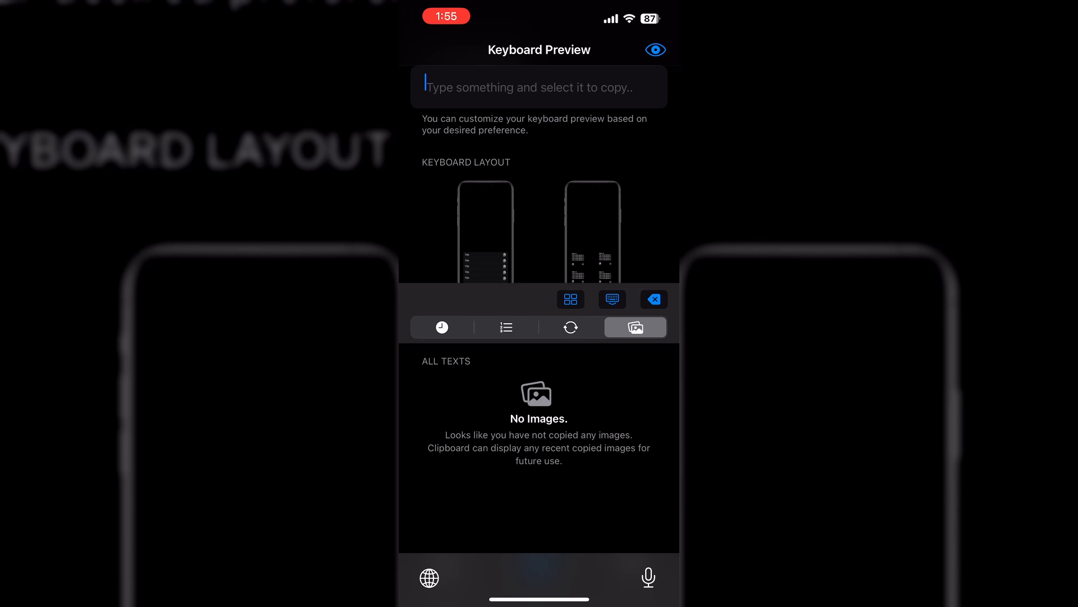
text(generally)
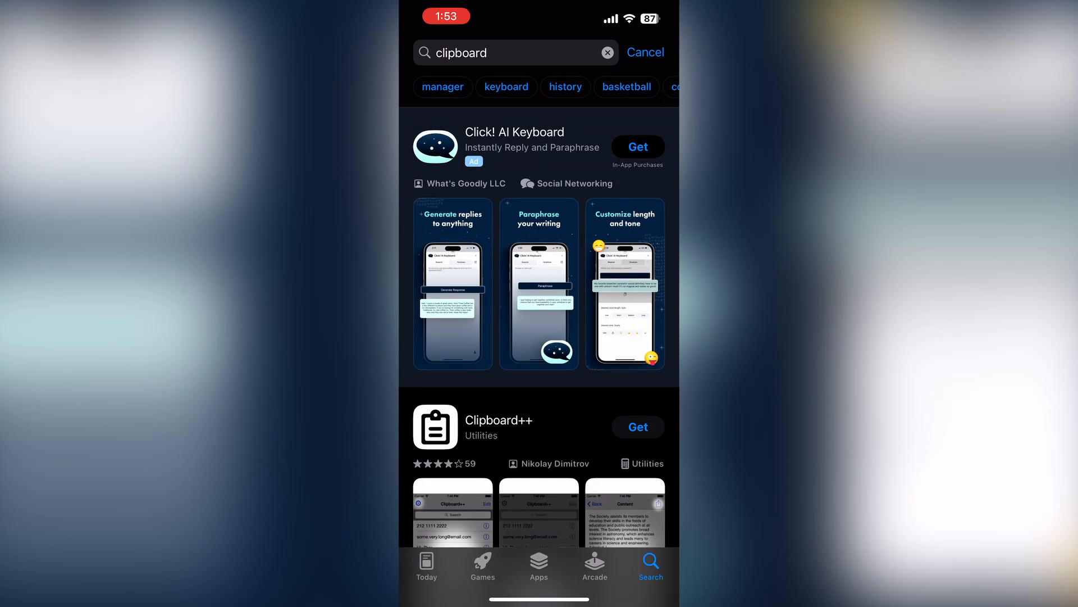
Step: Scroll the 'clipboard' results to the Clipboard app by Tariq Almazyad and get it
scroll(down, 3)
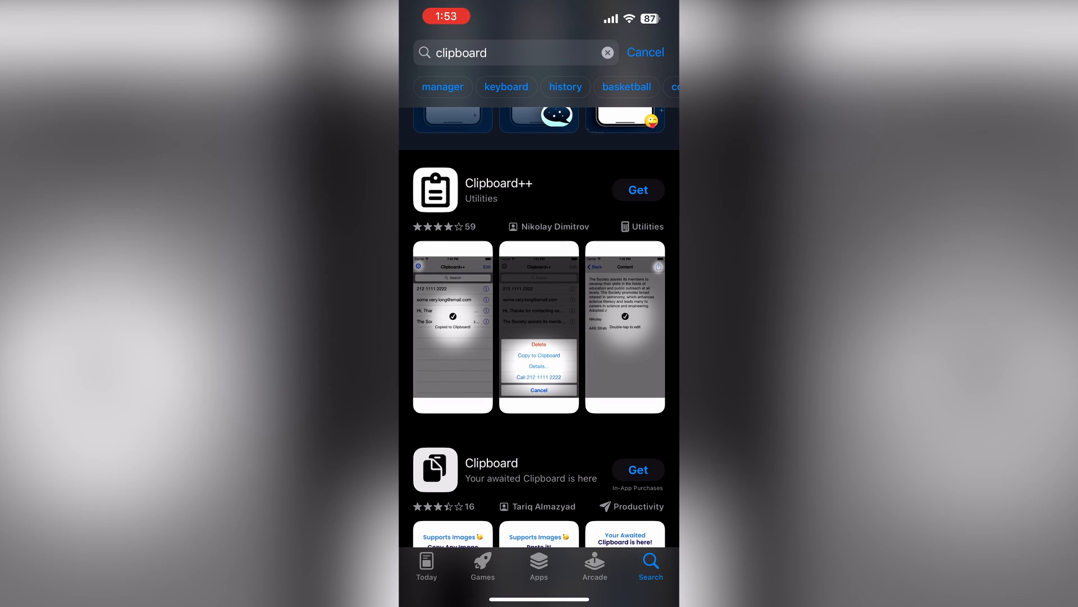
scroll(down, 3)
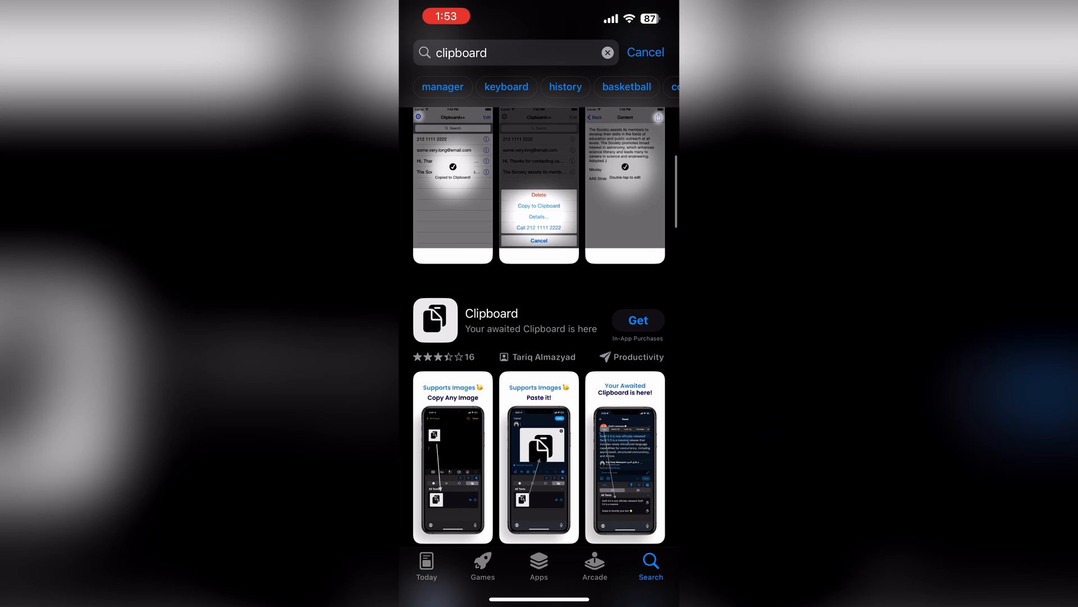
click(637, 319)
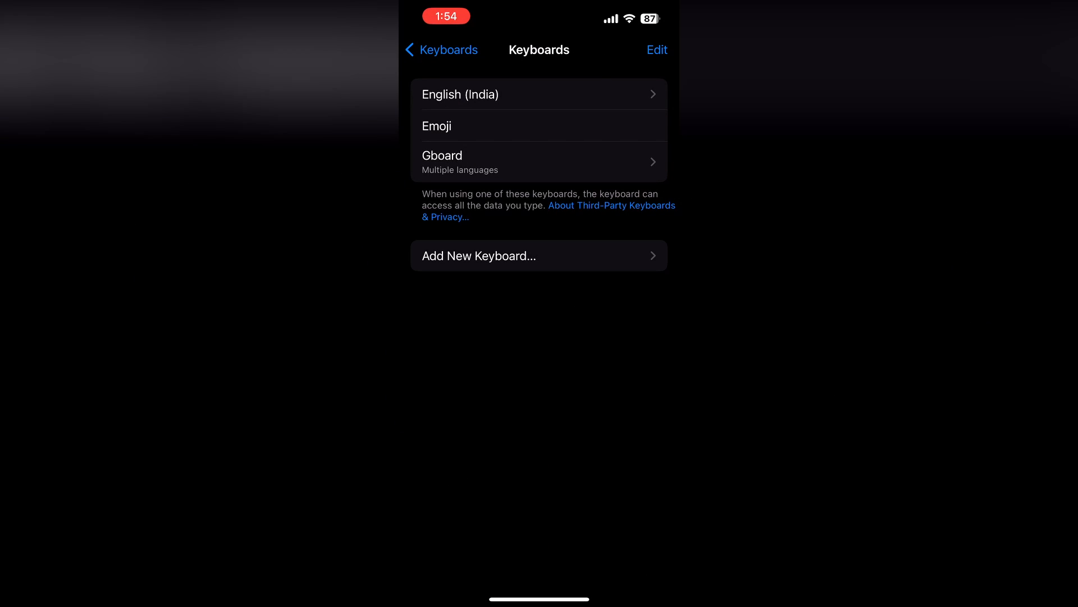
Step: Add Clipboard as a new keyboard and allow it full access
click(538, 162)
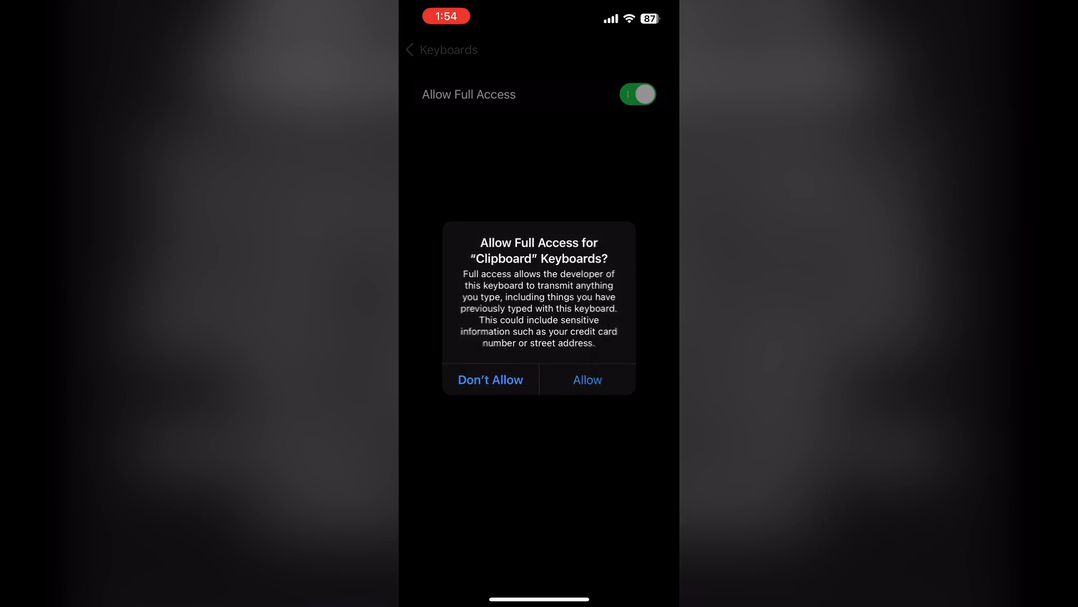
click(587, 379)
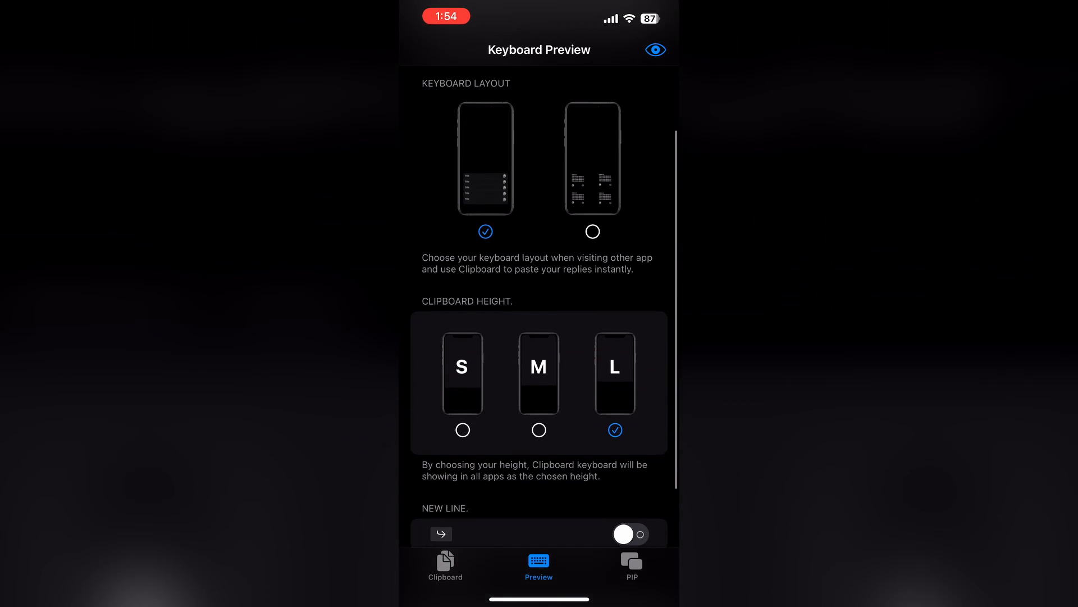
Step: Type 'general' in the preview field, accept 'generally', and select the word
scroll(down, 3)
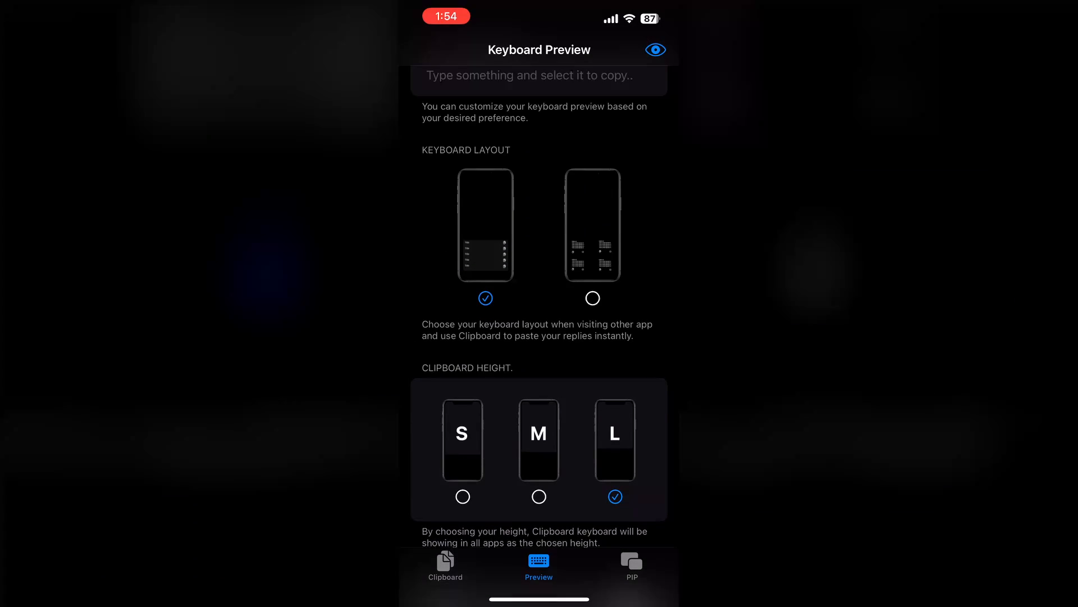
click(539, 75)
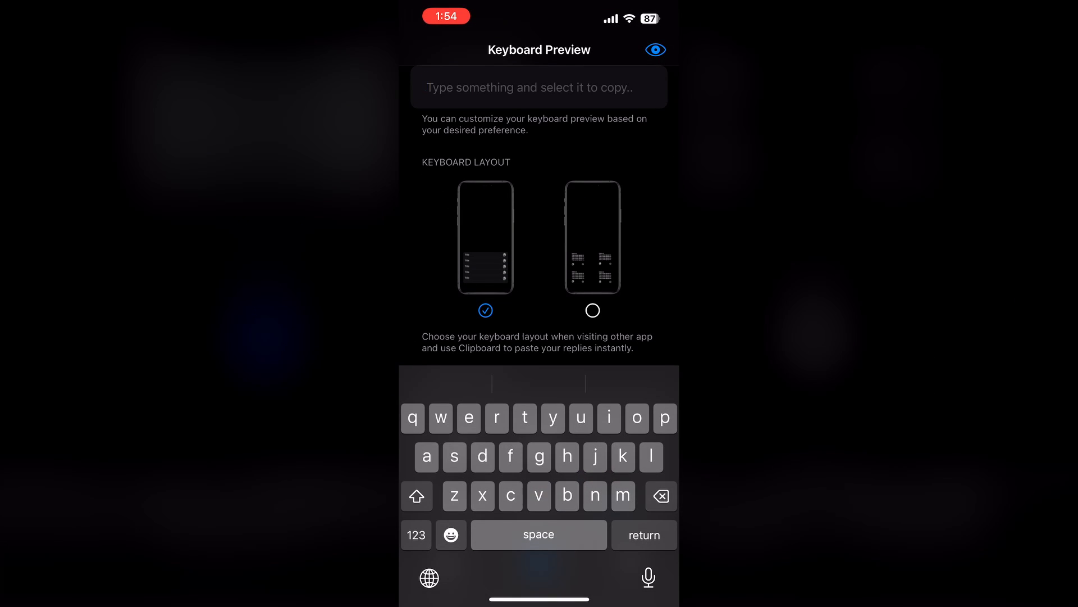
text(general)
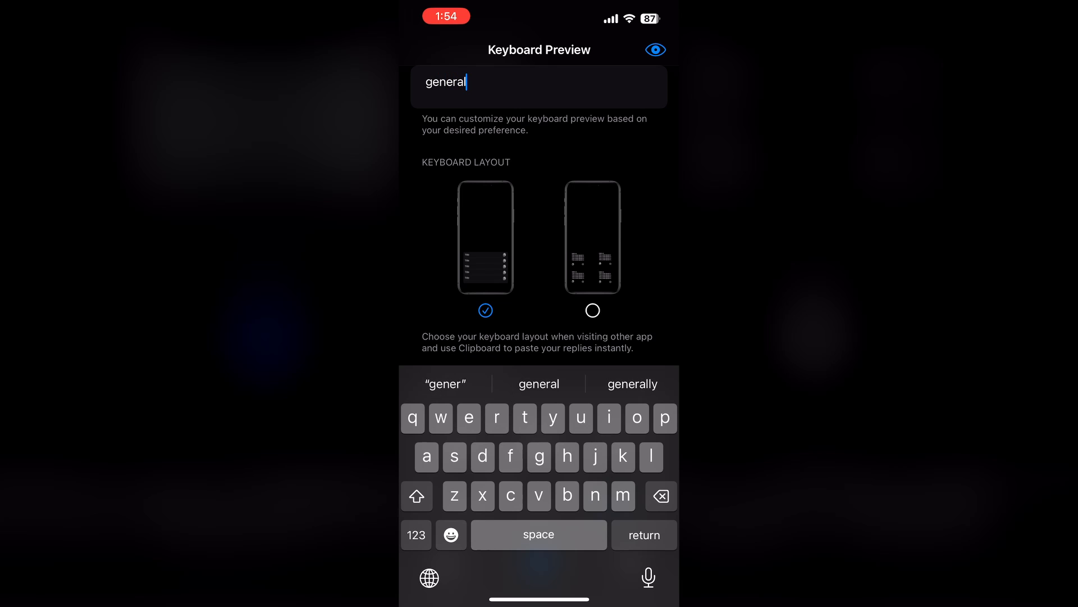
click(630, 383)
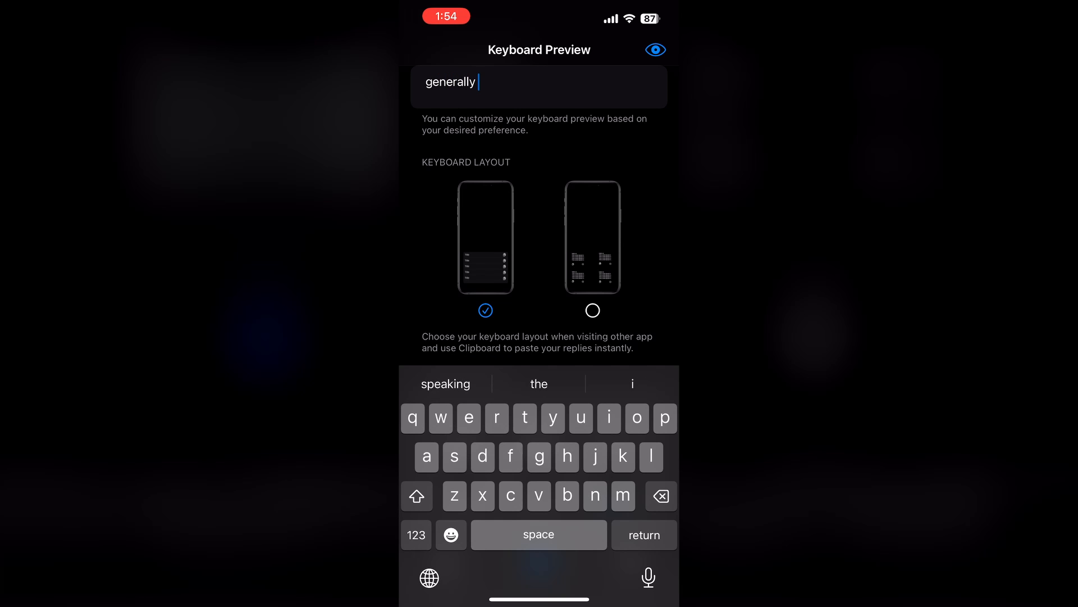
double_click(450, 82)
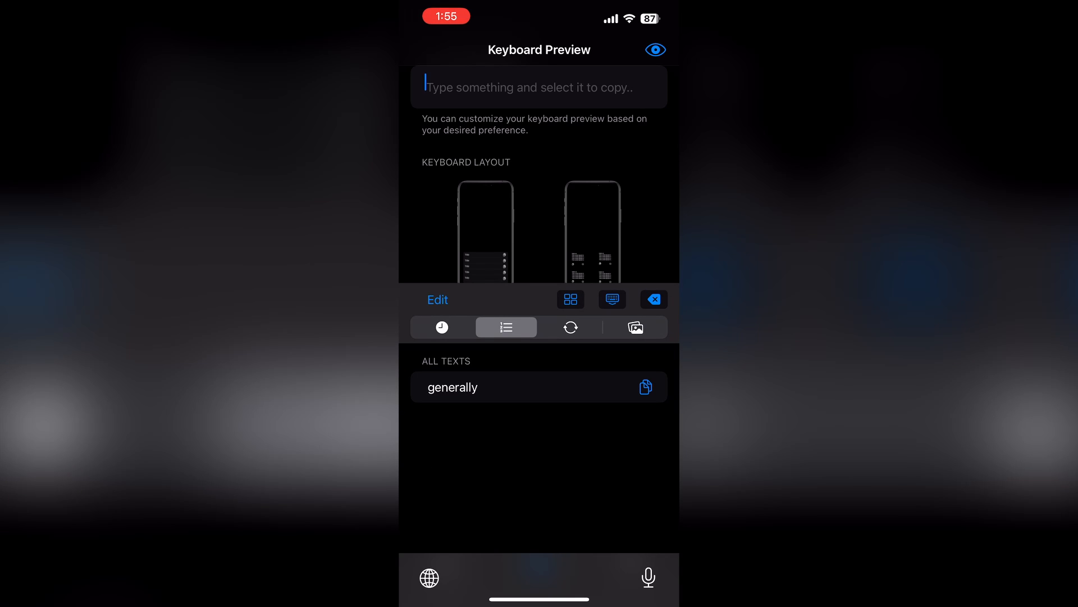
Step: Confirm 'generally' is in copied texts, then view the empty images tab
click(634, 327)
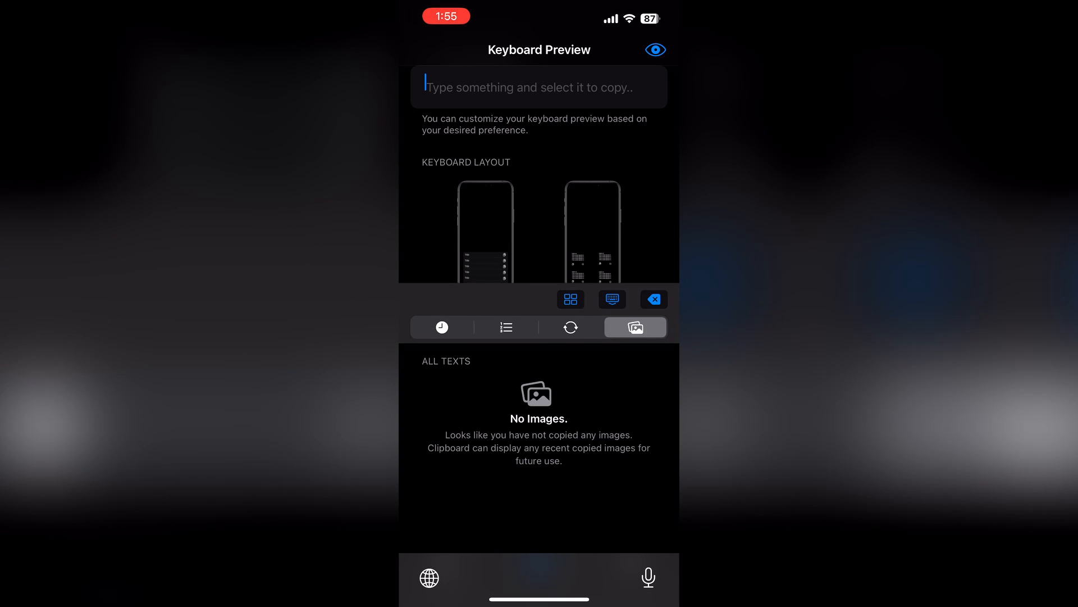
text(generally)
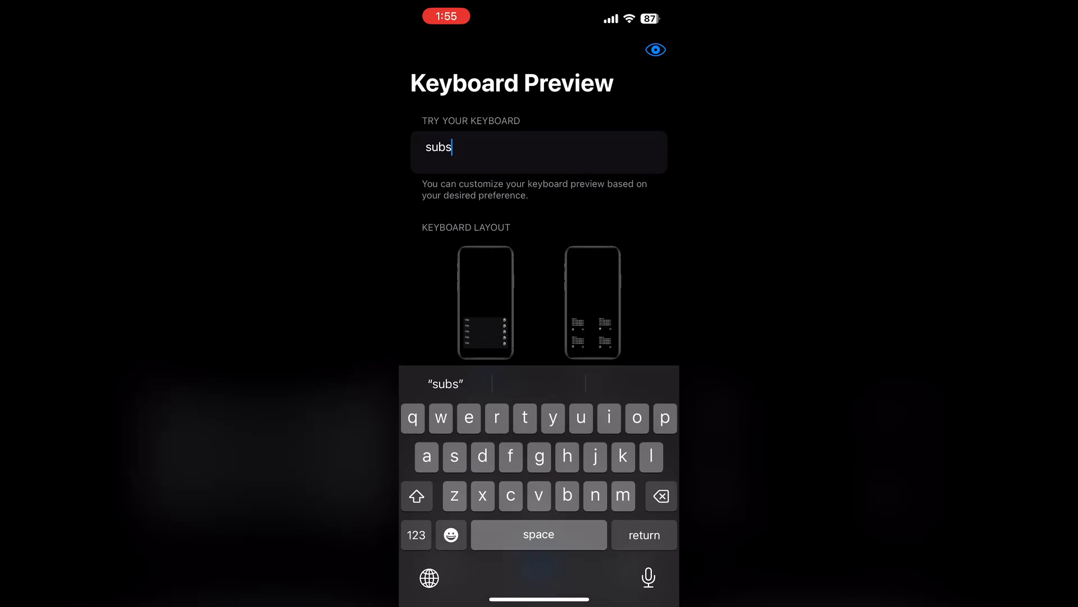
Step: Type 'subscribe to help me reach 10000' into the keyboard test field
text(subscribe to)
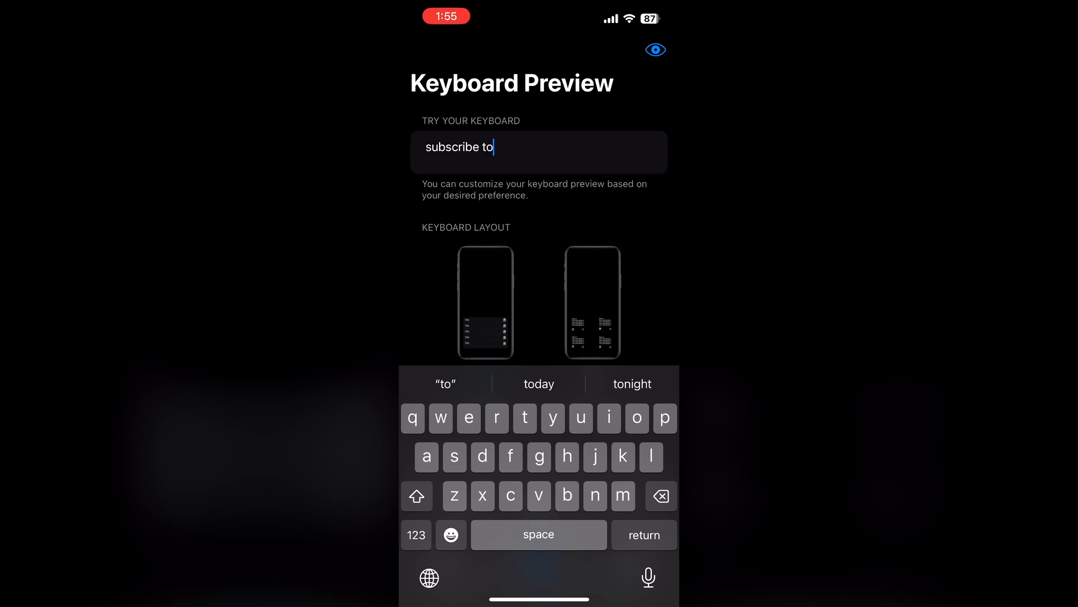
text(help me reach)
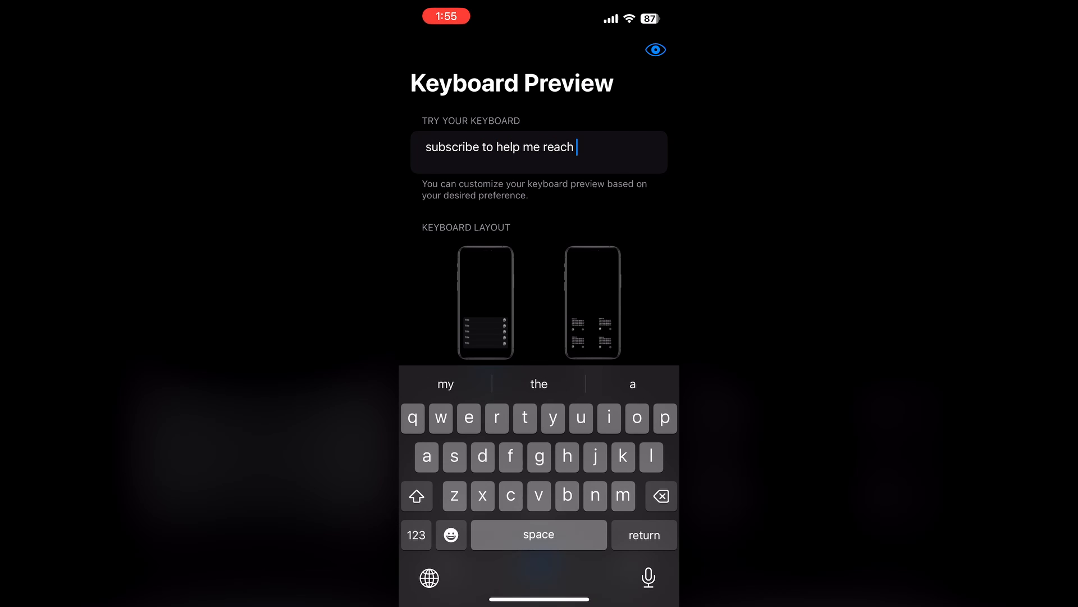
text(10000)
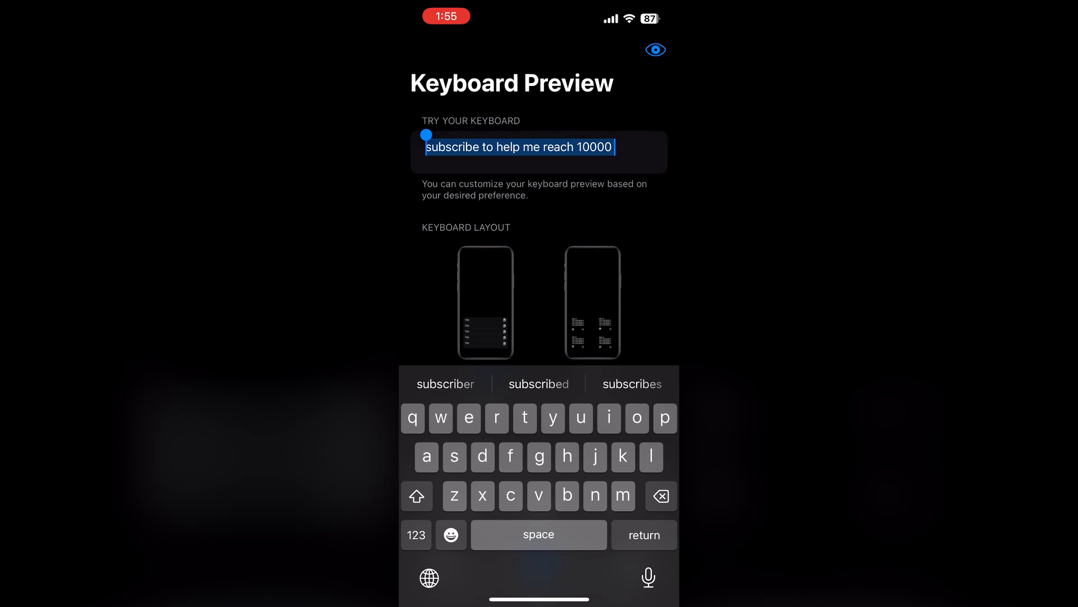